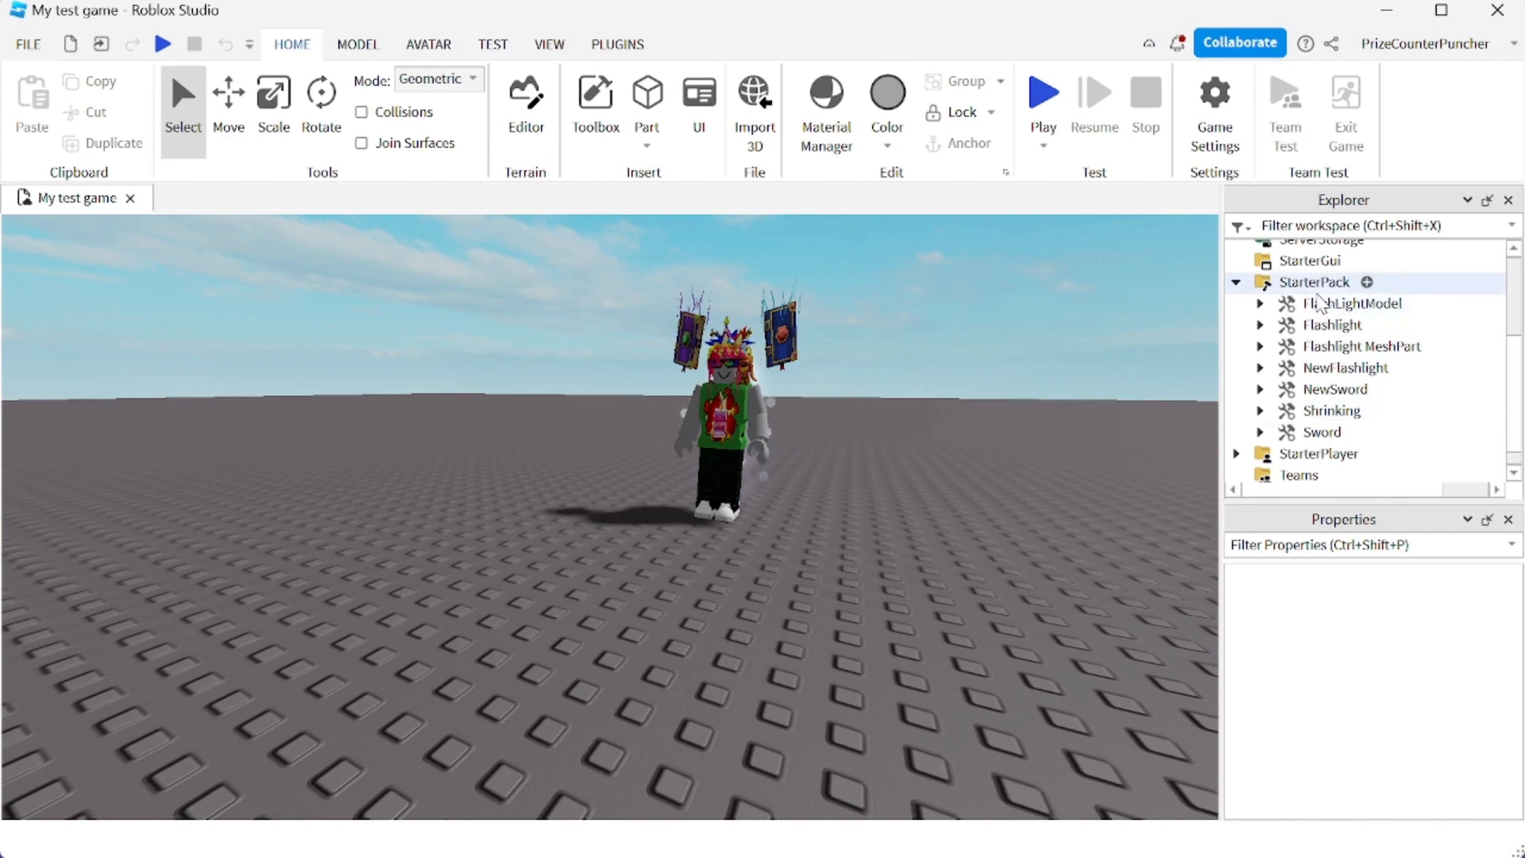
Step: Start a playtest of My test game so the avatar spawns beside the Rig
{"action": "left_click", "coordinate": [1043, 91]}
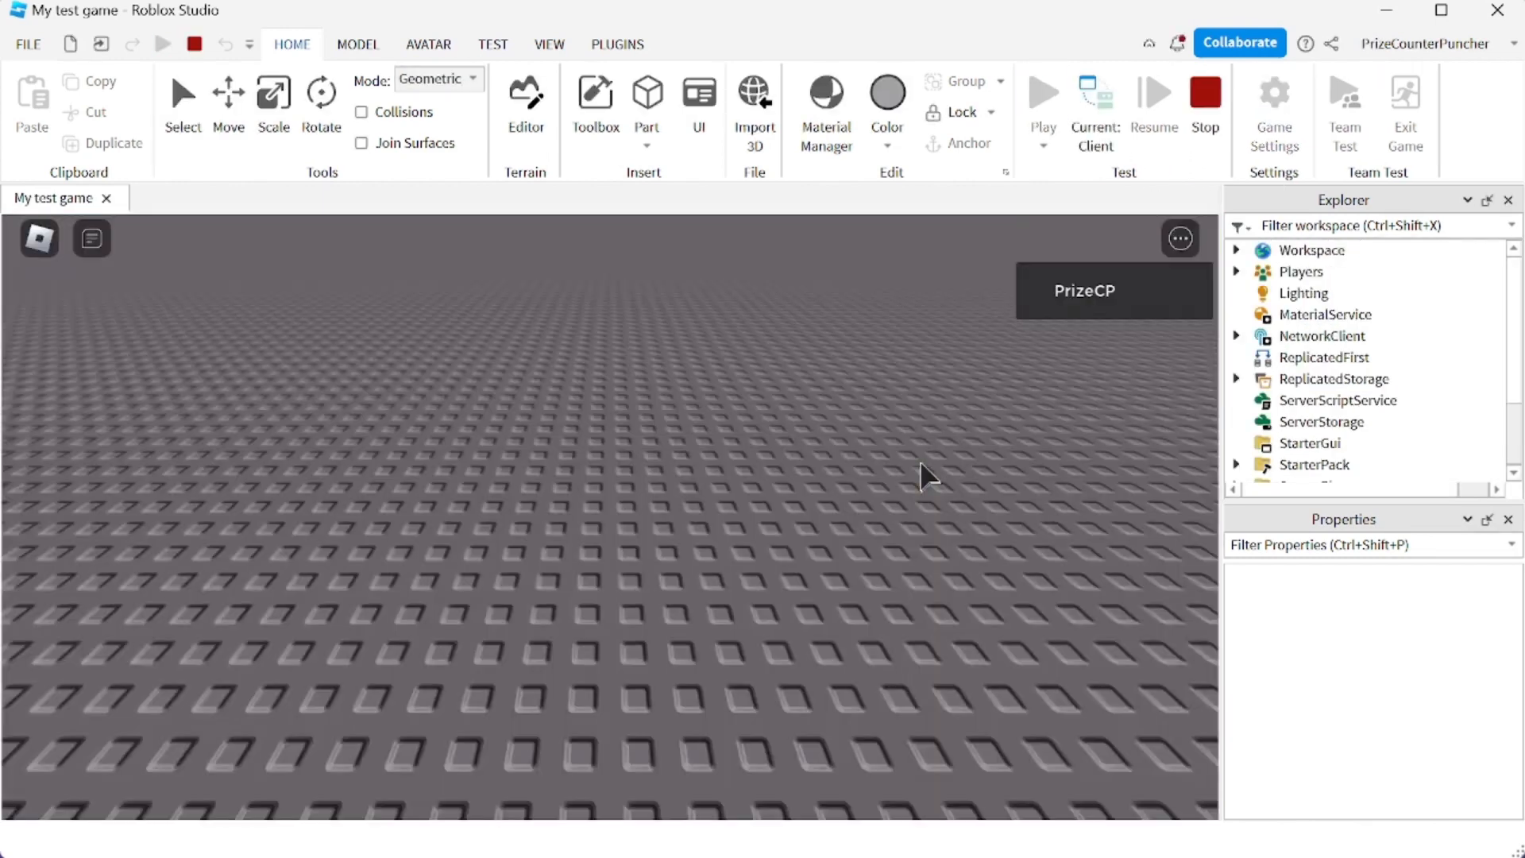
{"action": "left_click", "coordinate": [1042, 93]}
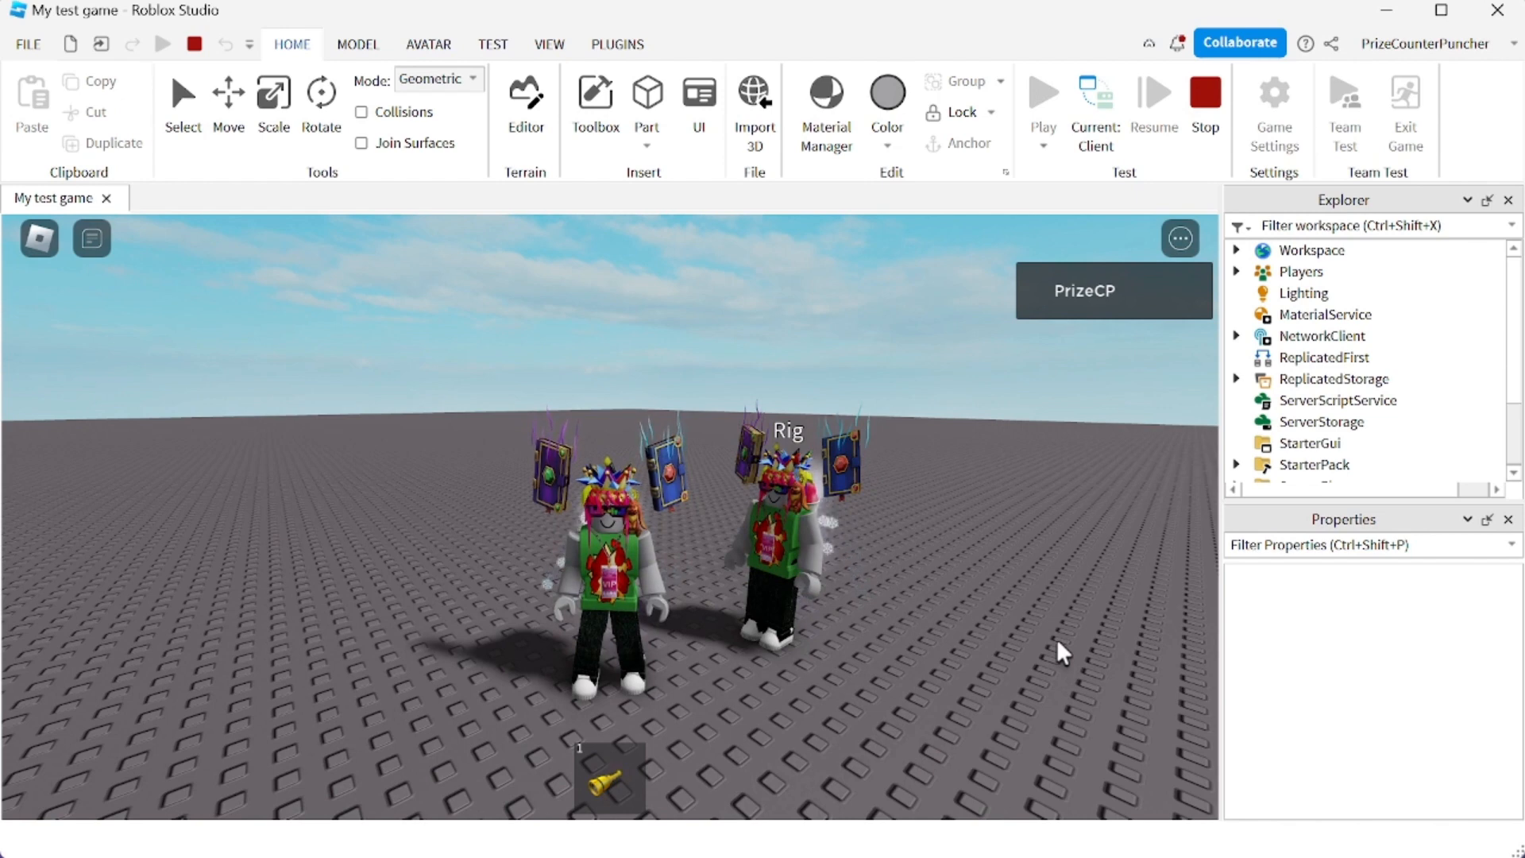
Step: Equip the flashlight from the in-game hotbar slot
{"action": "left_click", "coordinate": [609, 776]}
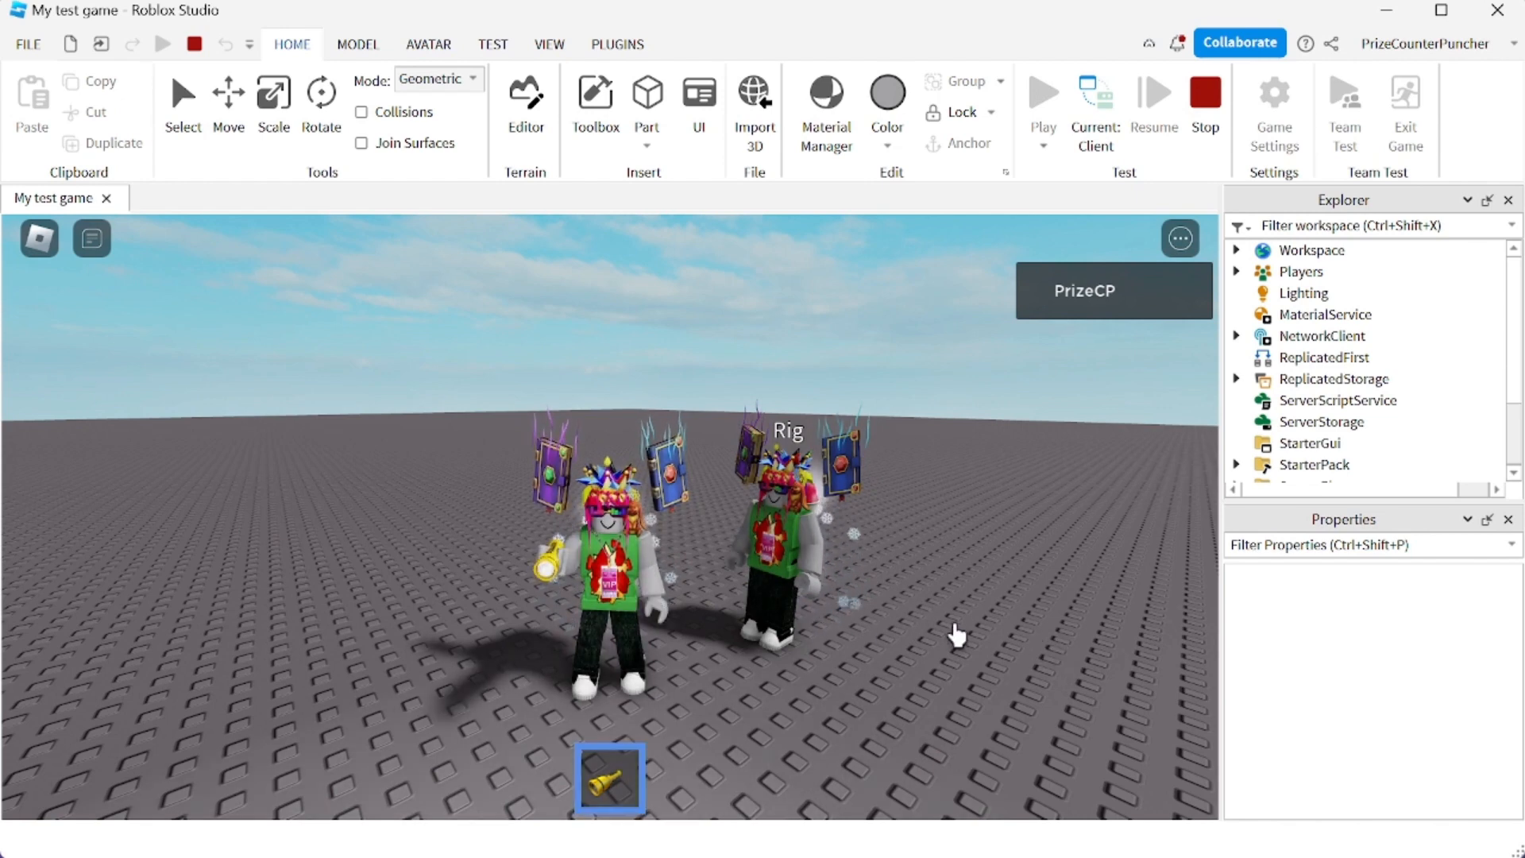